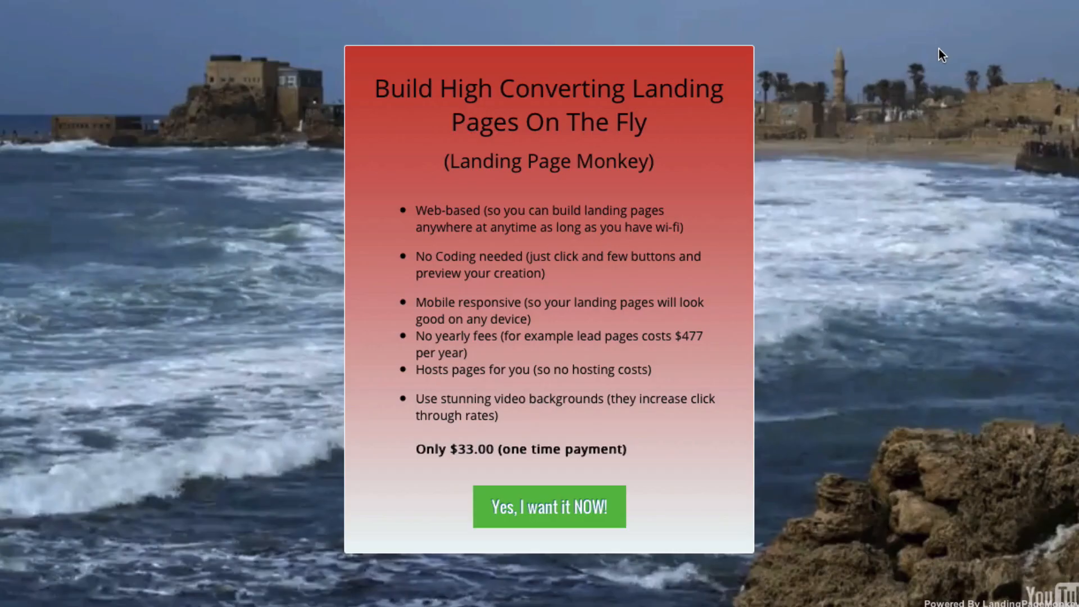
mouse_move(997, 130)
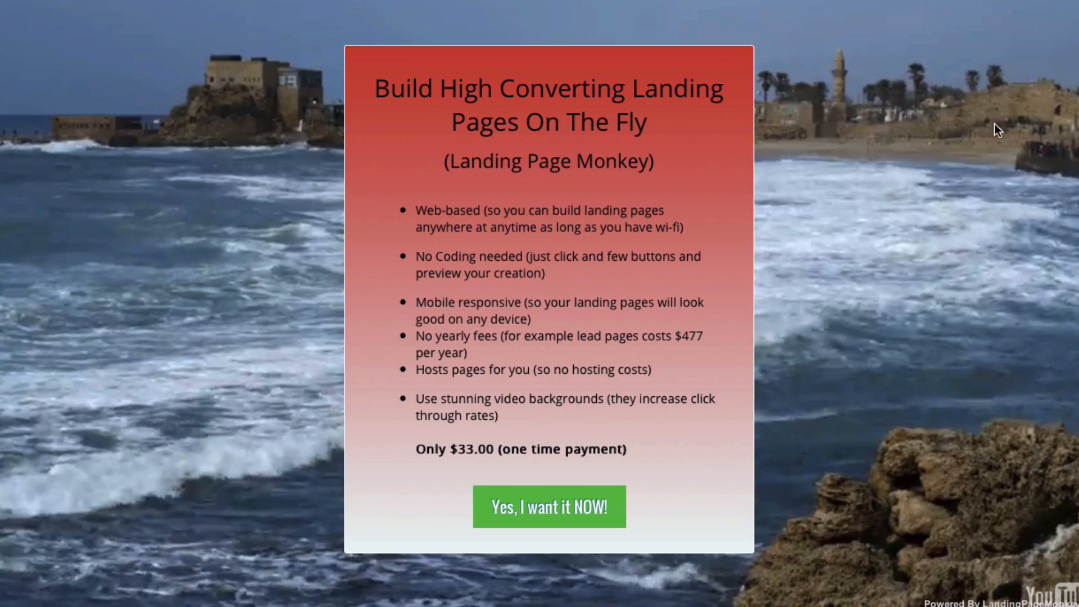
mouse_move(392, 220)
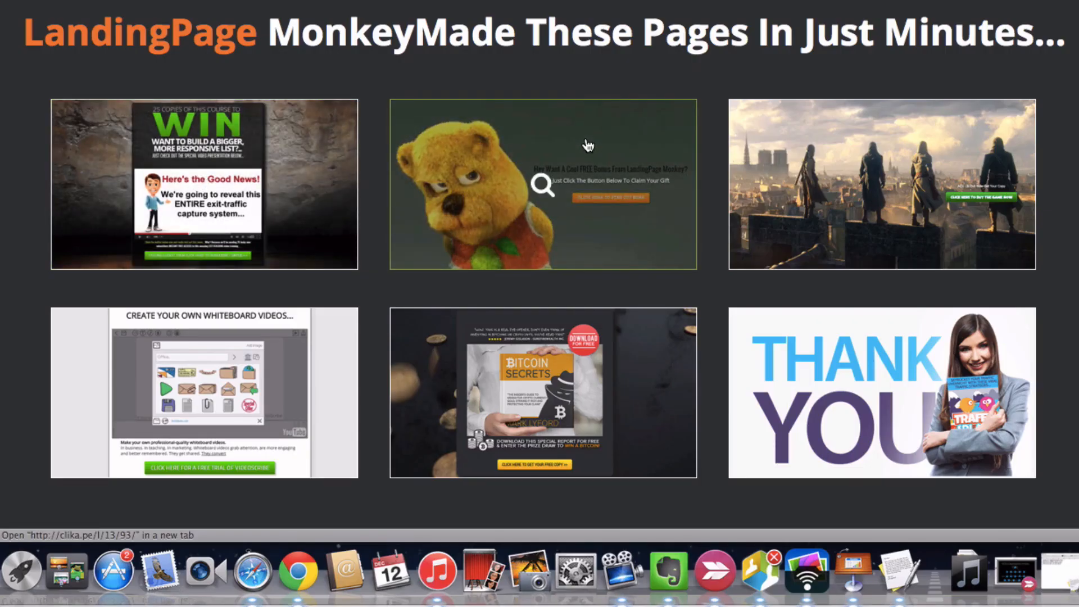
- Preview gallery example pages and open the Bitcoin Secrets sample, returning to the welcome home page
left_click(204, 185)
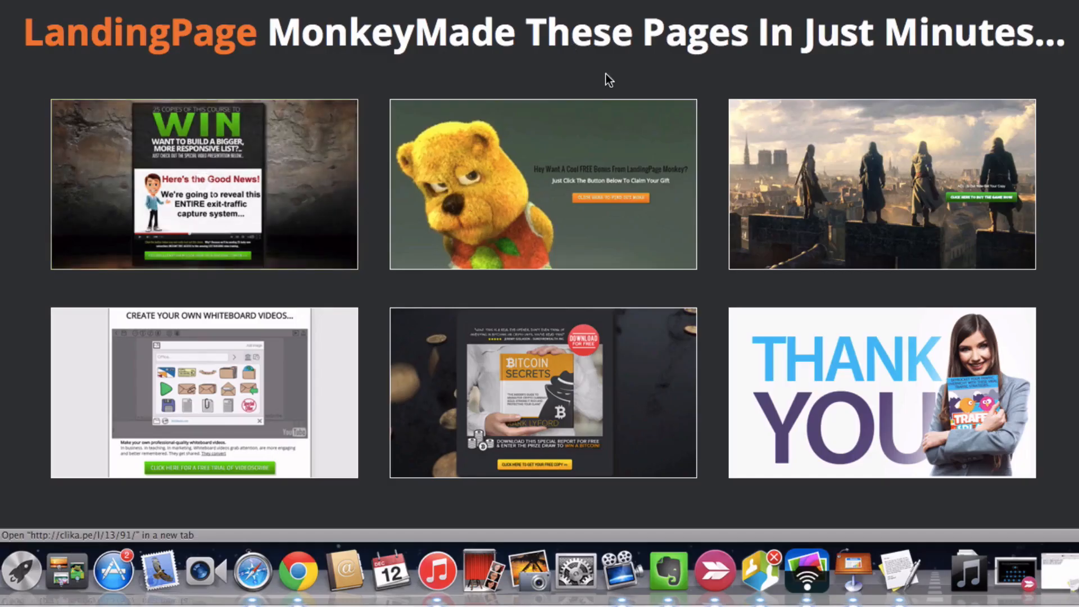
left_click(542, 186)
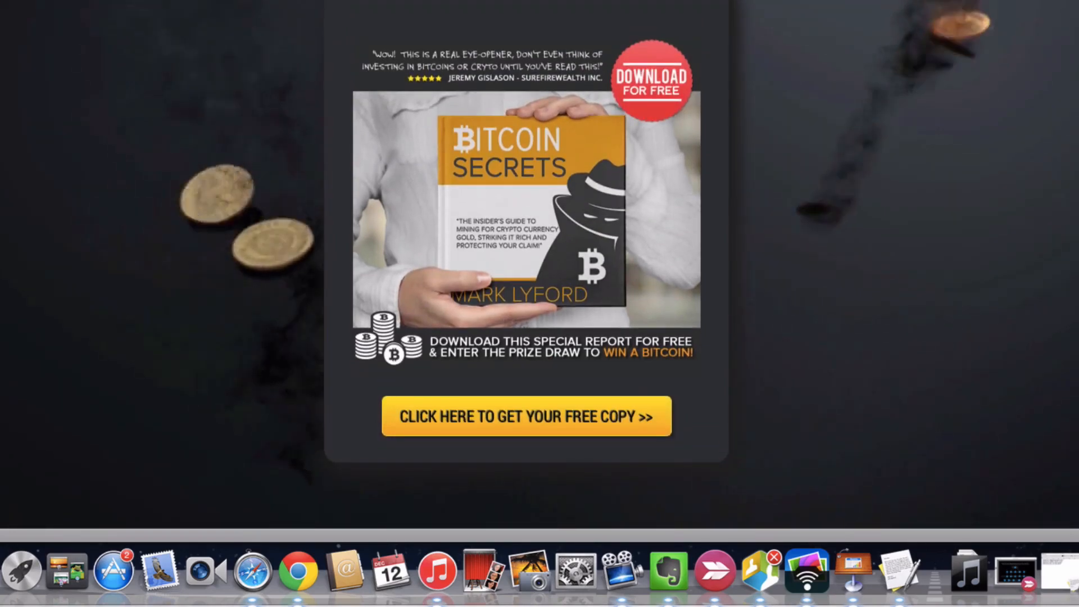
left_click(526, 416)
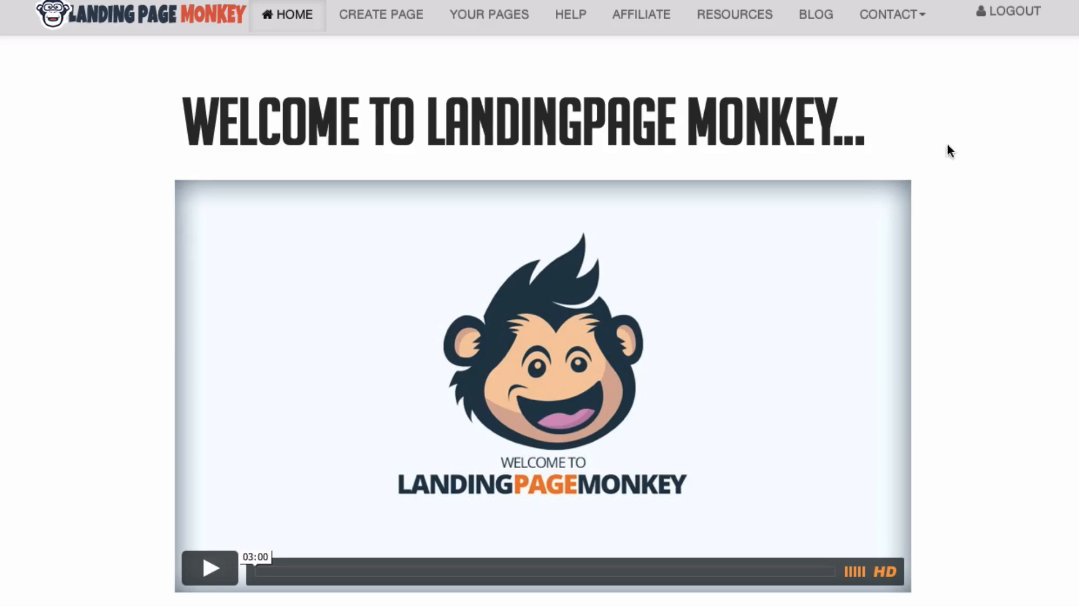
- Open the Test1 page in the builder to view its Step 1 page styling fields
left_click(381, 14)
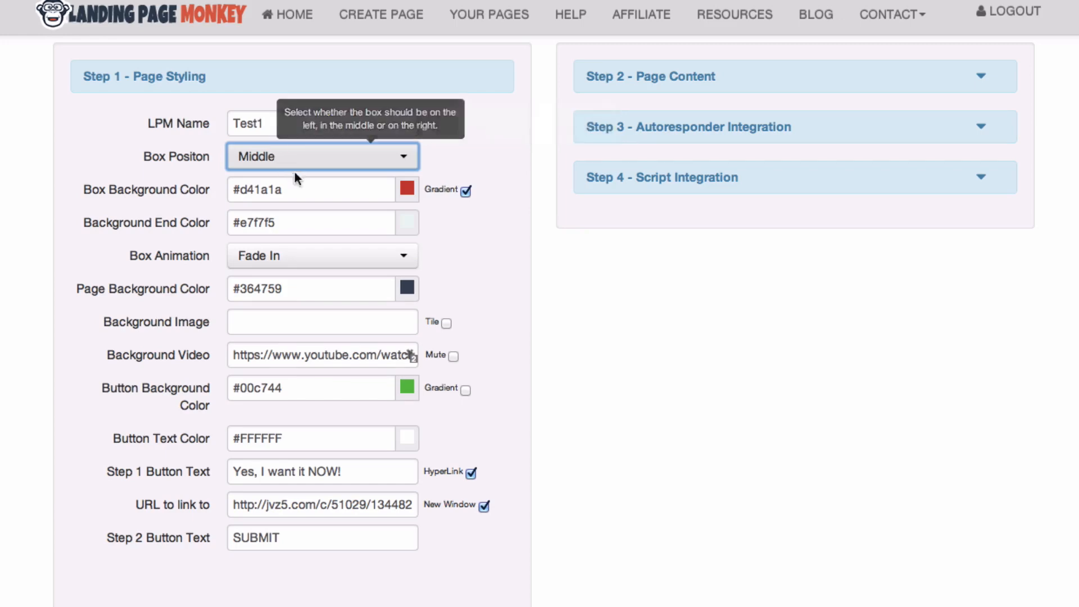
mouse_move(305, 232)
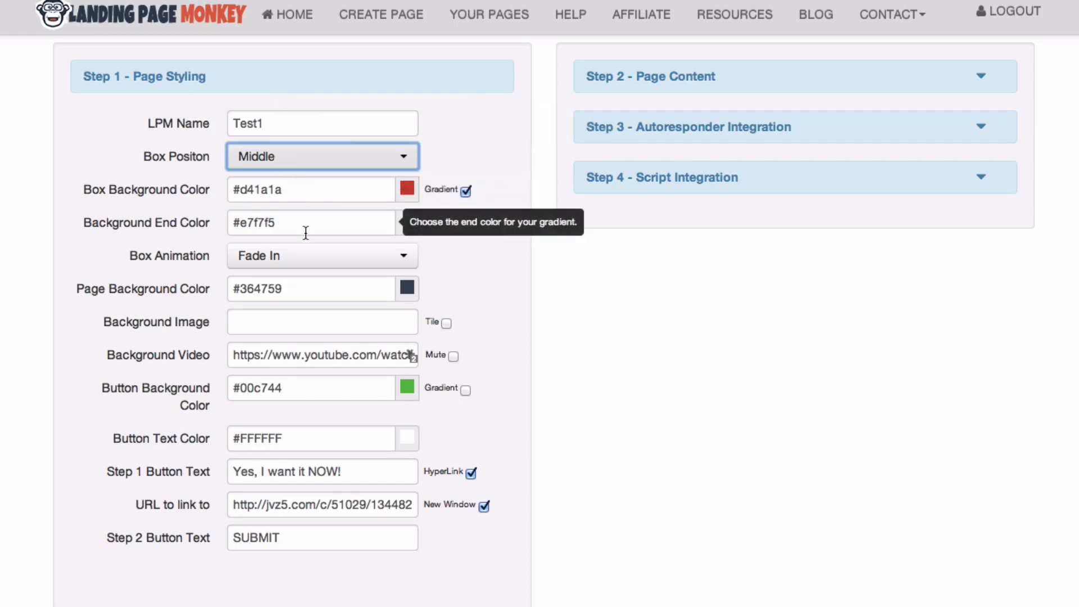
mouse_move(356, 252)
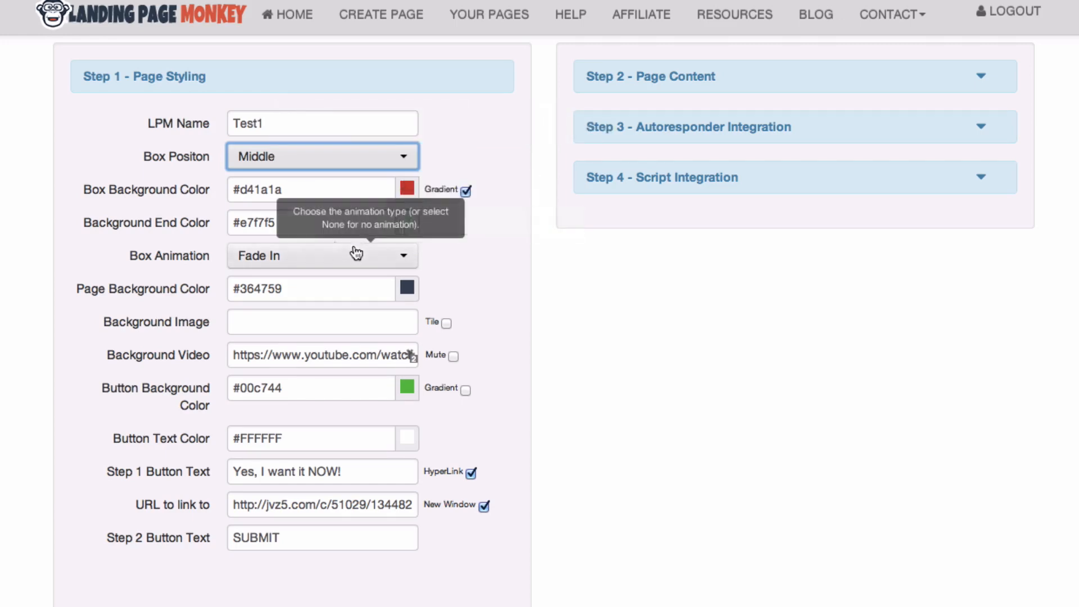
left_click(322, 256)
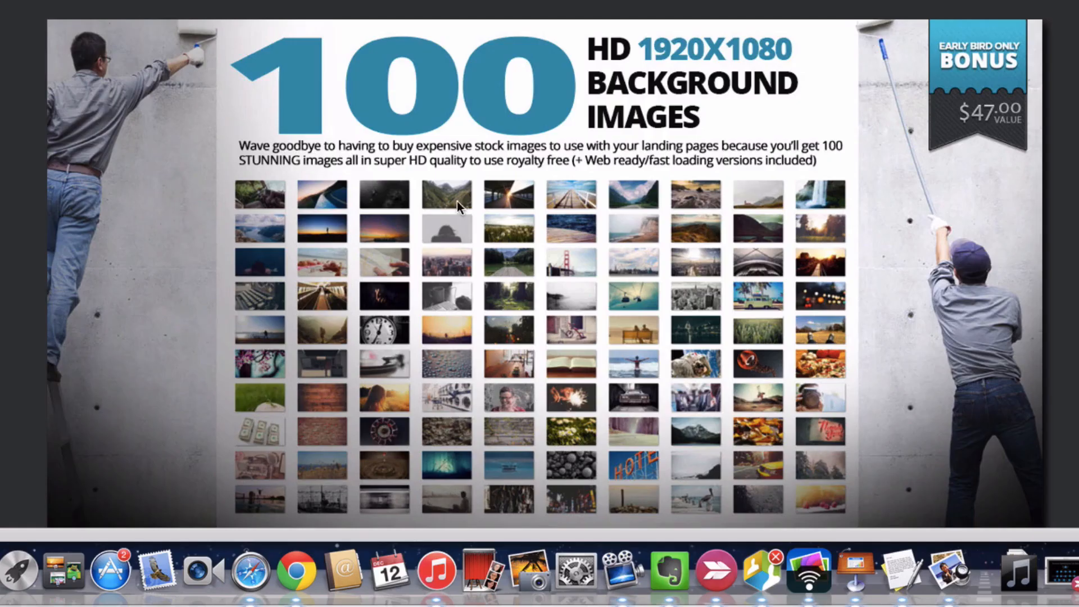
mouse_move(484, 228)
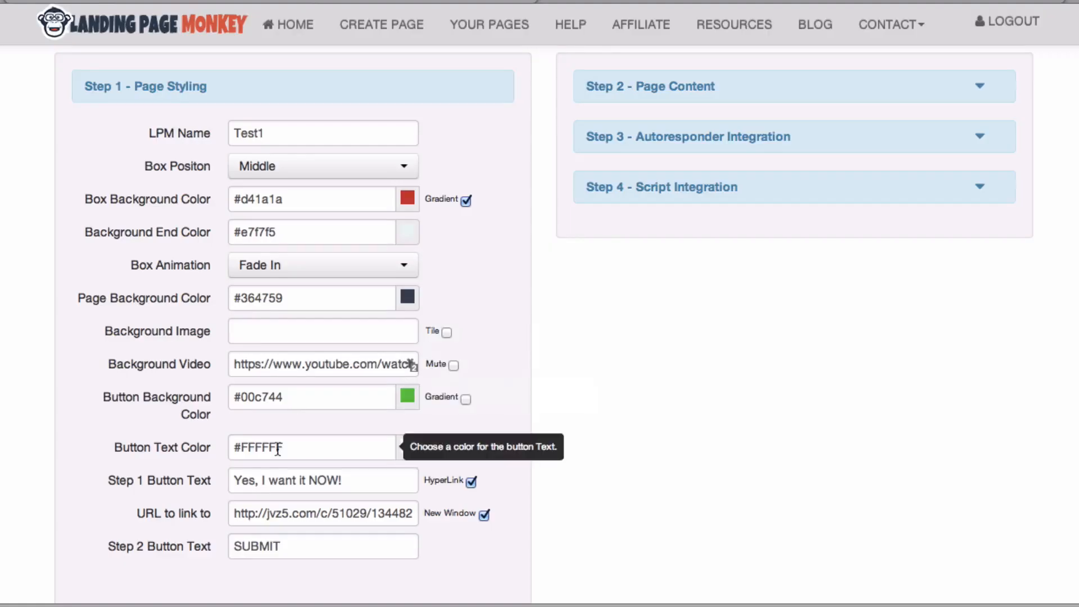
mouse_move(249, 517)
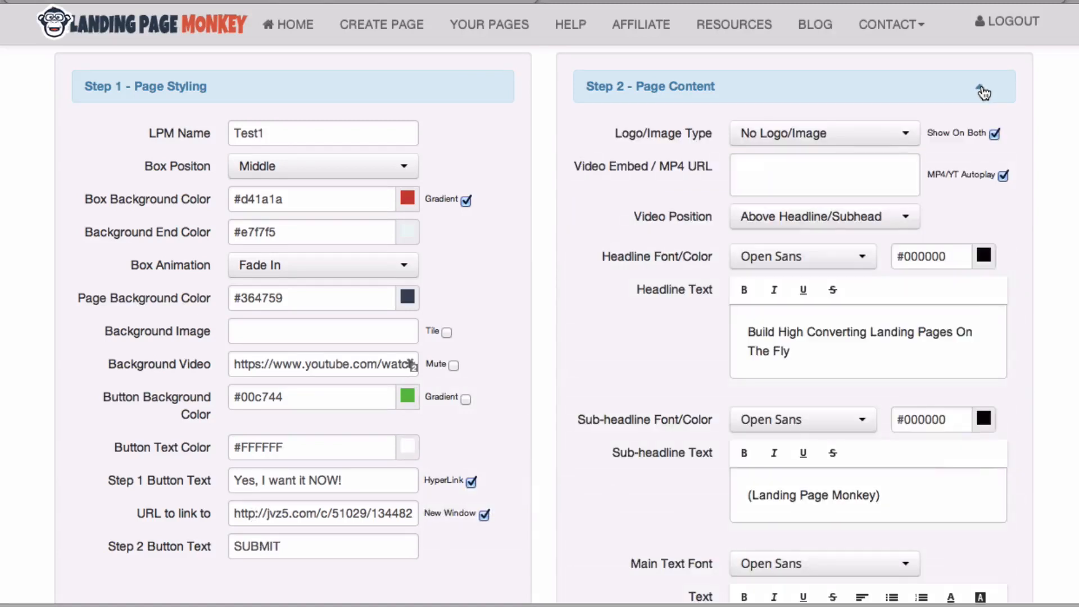
left_click(825, 174)
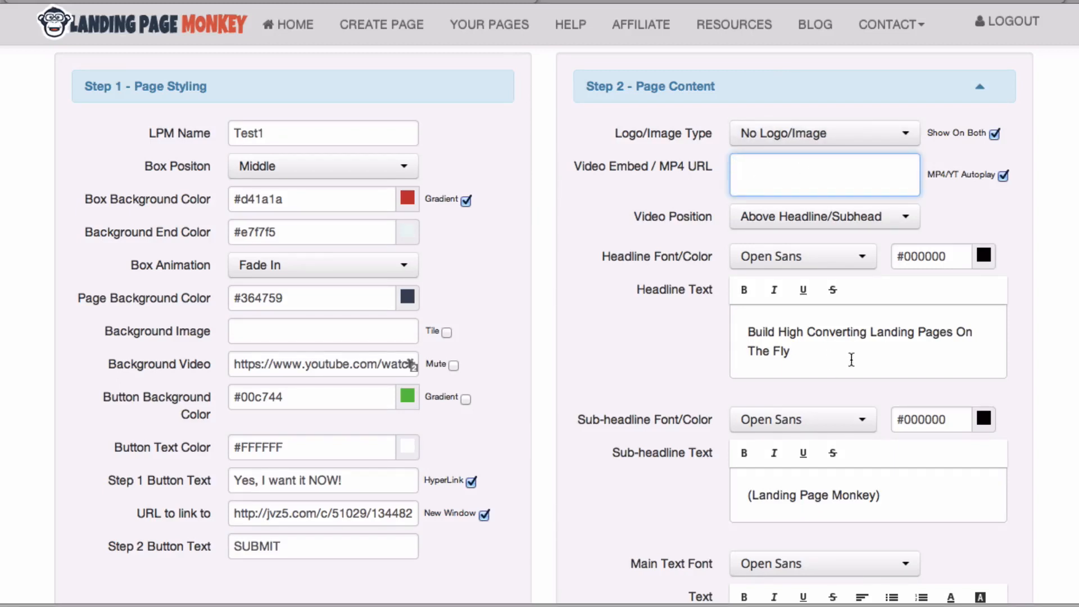
mouse_move(802, 290)
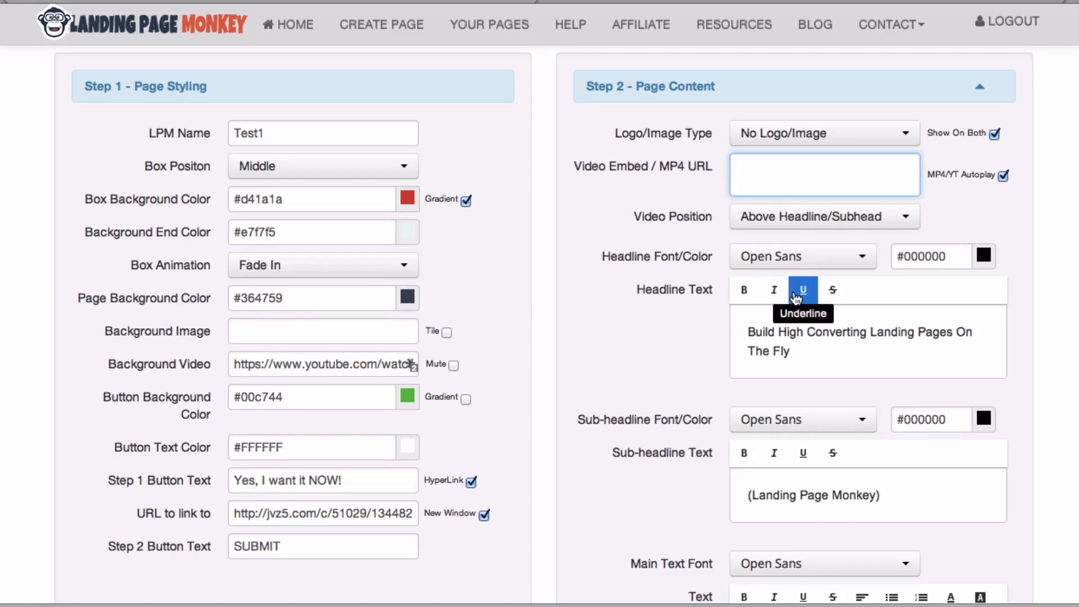
scroll("down", 3)
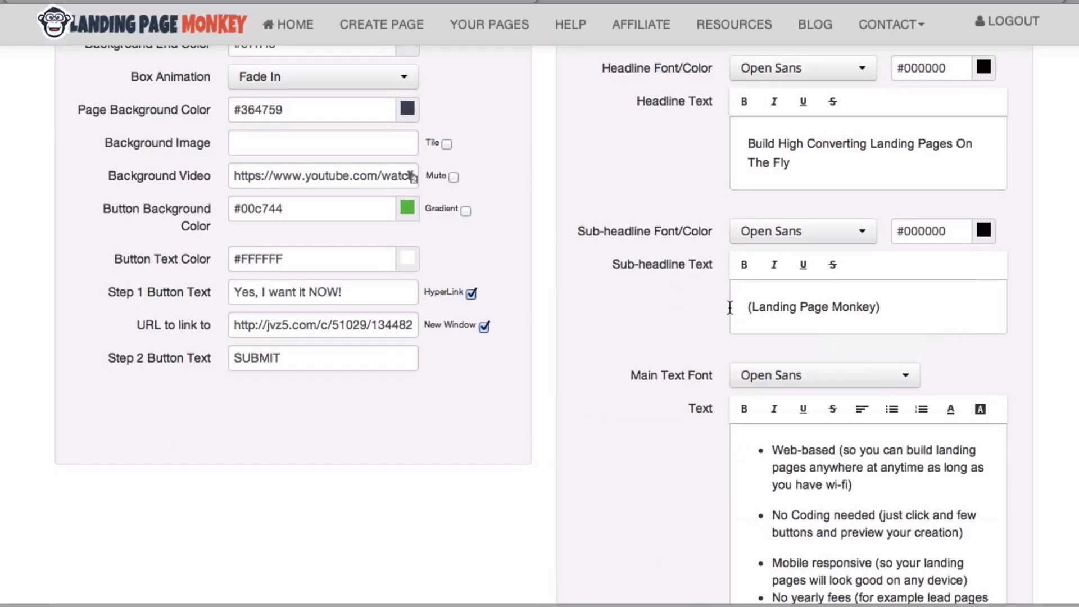
scroll("down", 3)
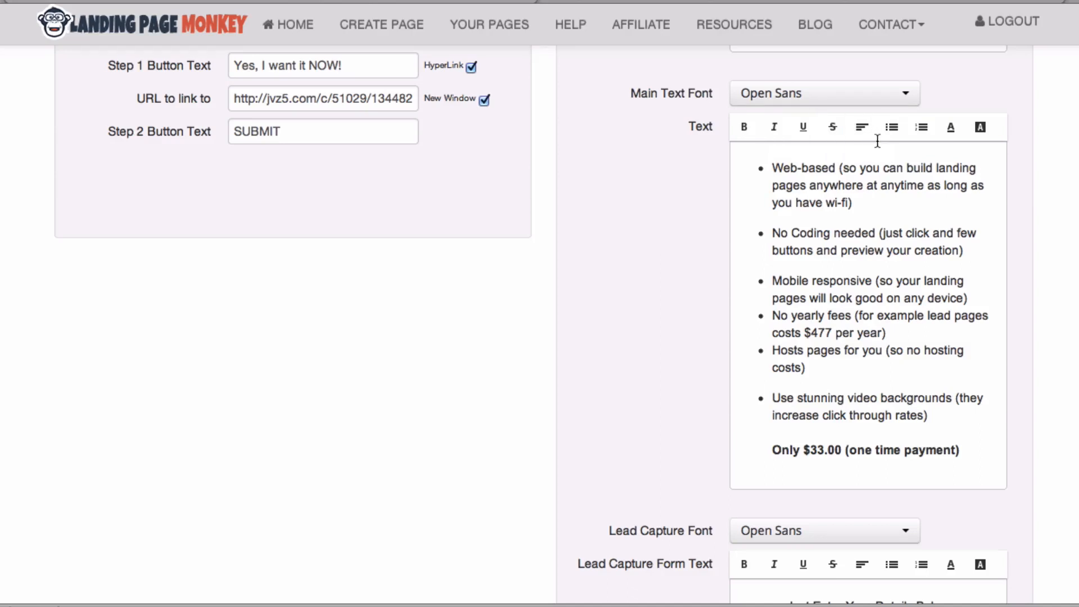
scroll("down", 3)
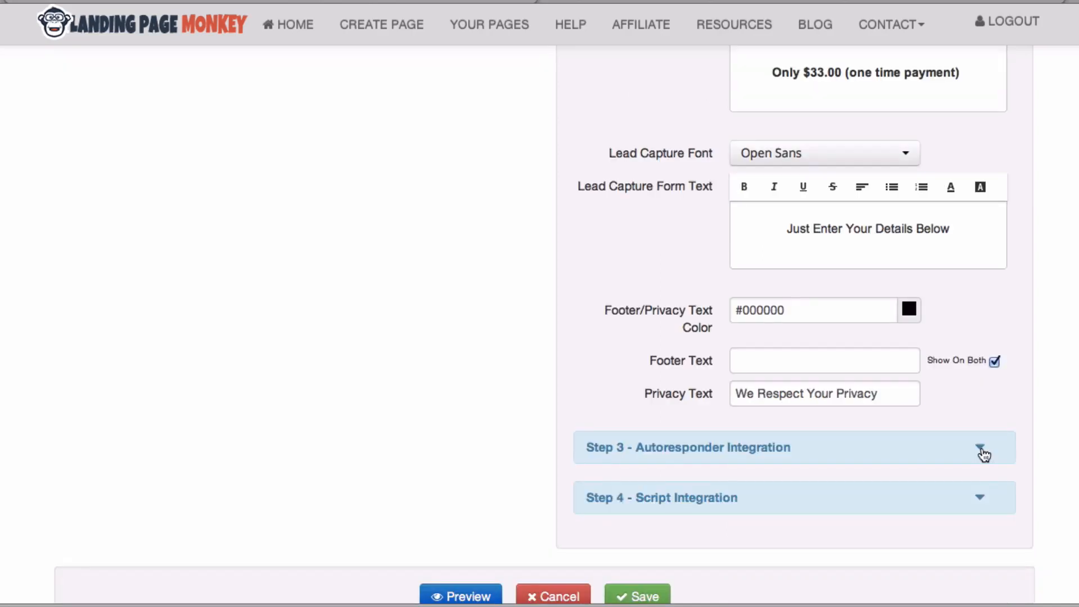
- Expand Step 3 Autoresponder Integration and save the Test1 landing page
left_click(981, 452)
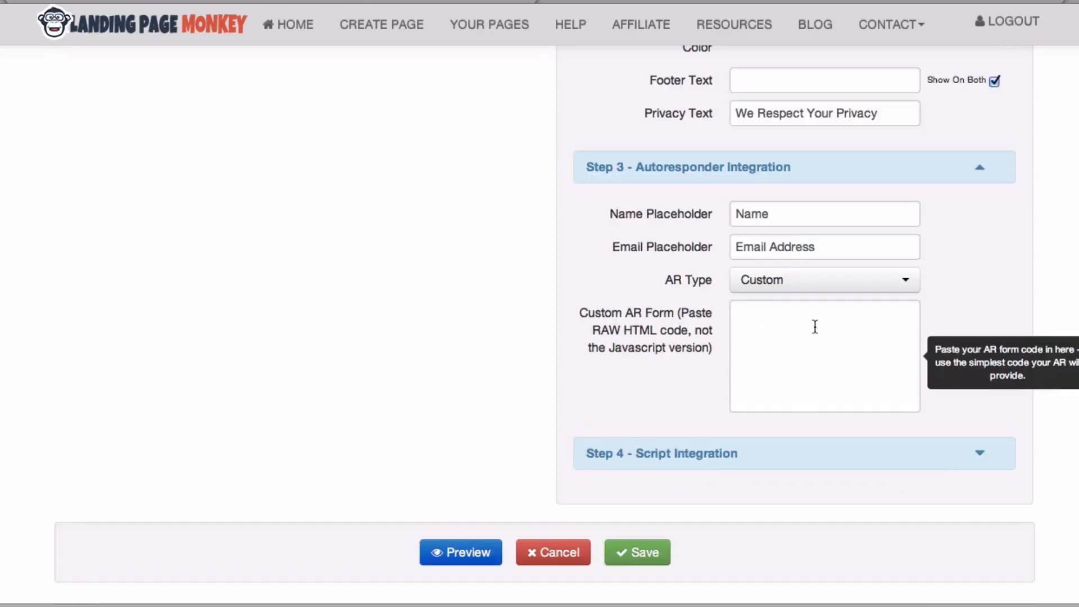
mouse_move(591, 525)
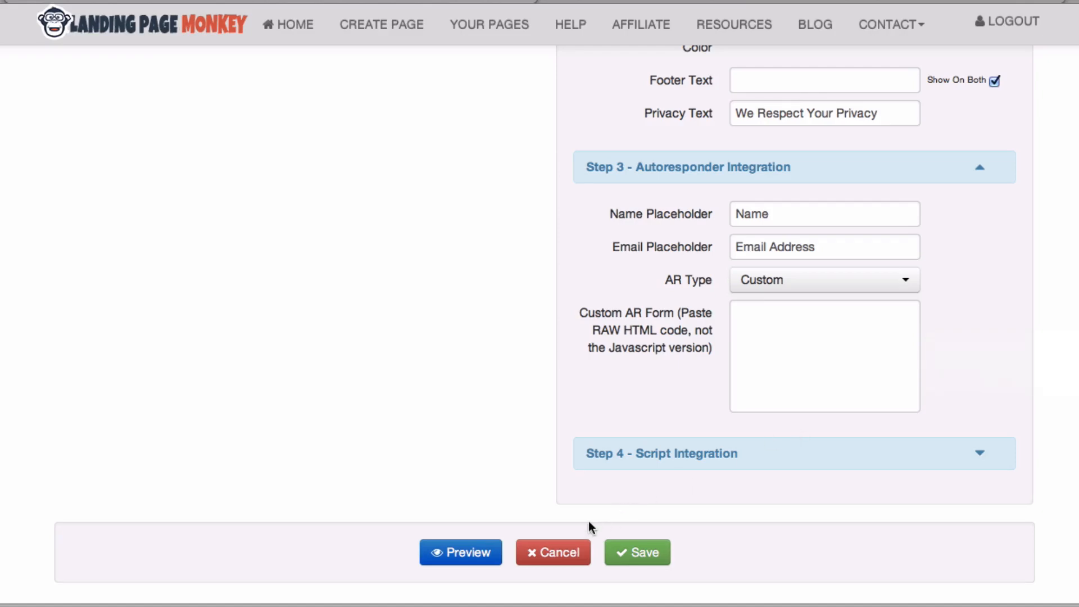
left_click(460, 552)
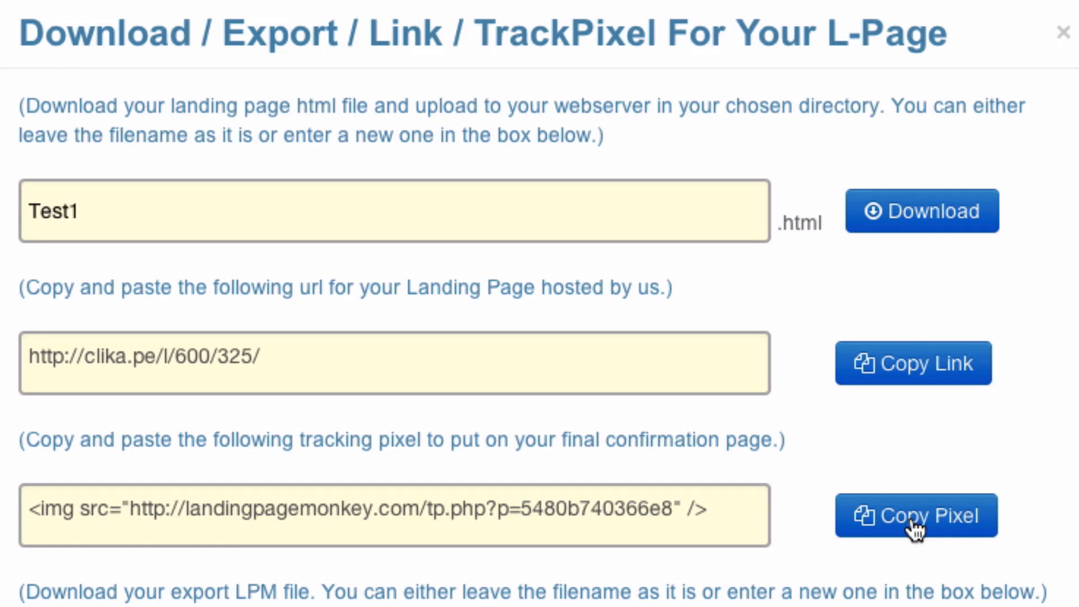
- Scroll the export panel to reveal the .lpm export and page sharing options
scroll("down", 3)
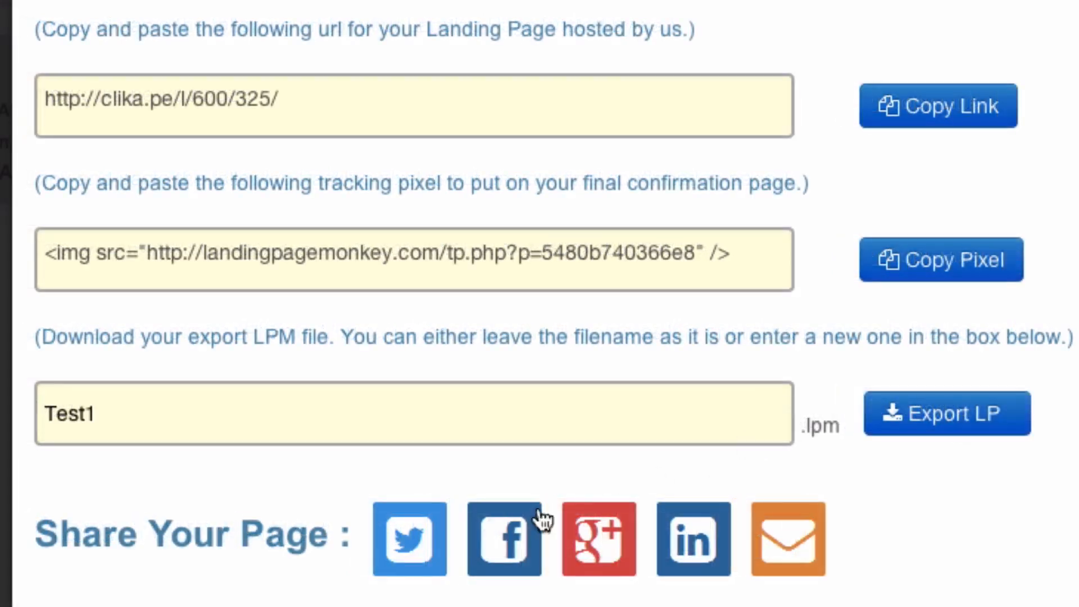
mouse_move(801, 541)
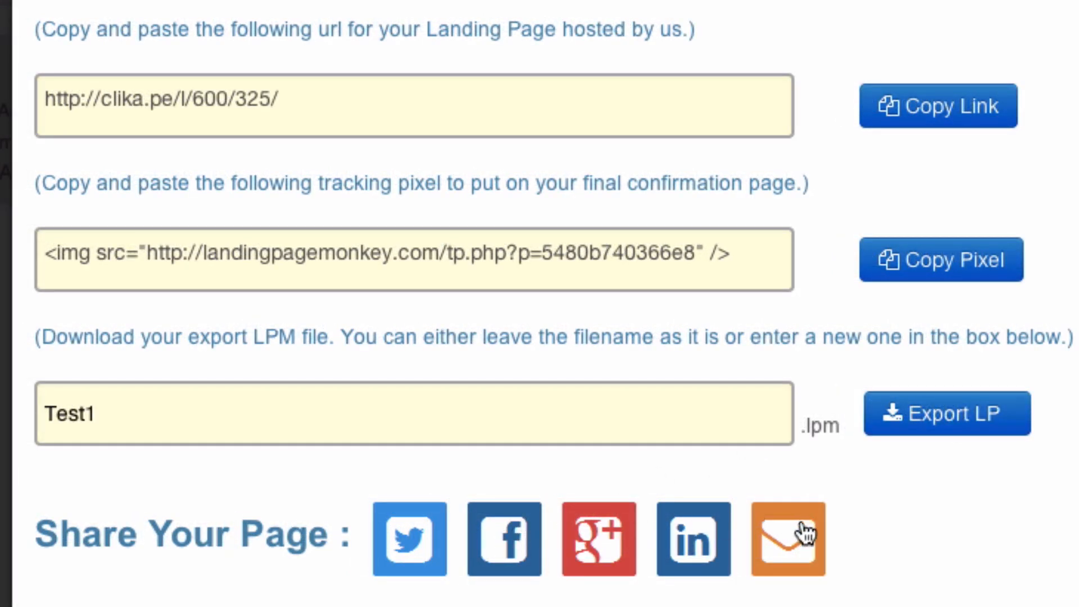